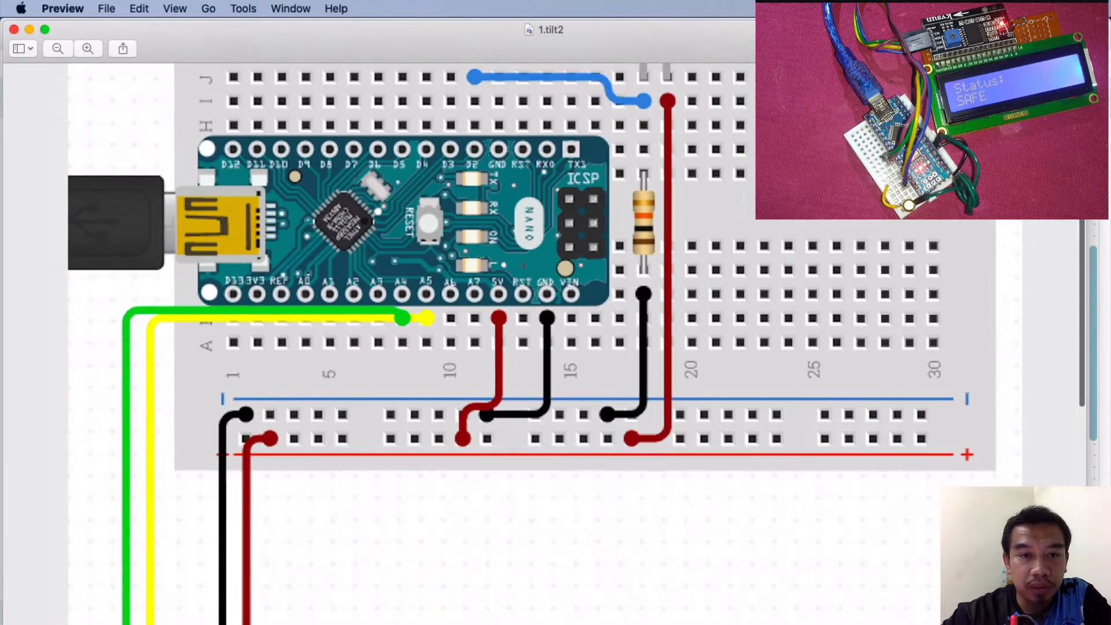
Zoom in to inspect the Nano's pin labels and the tilt sensor breadboard connections
{"action": "left_click", "coordinate": [87, 48]}
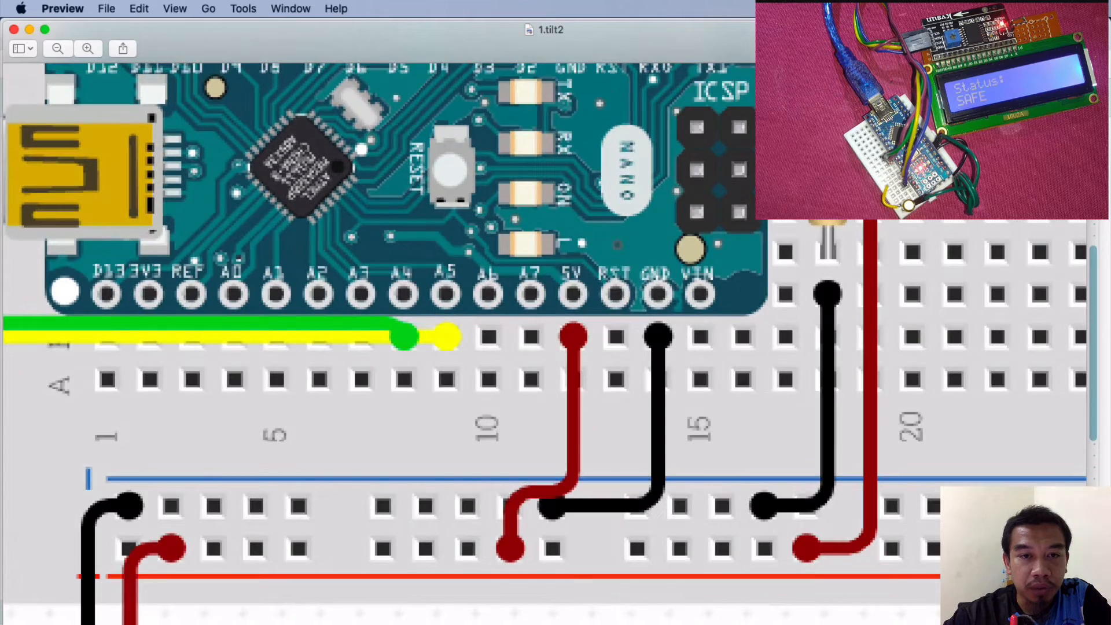
{"action": "left_click", "coordinate": [57, 48]}
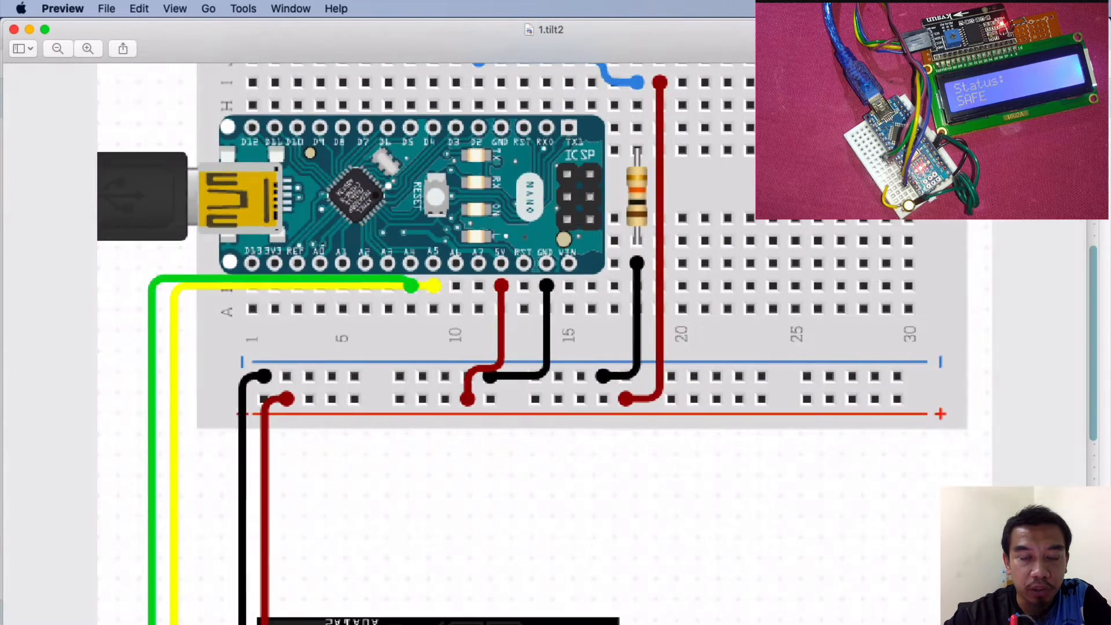
{"action": "scroll", "scroll_direction": "down", "scroll_amount": 3}
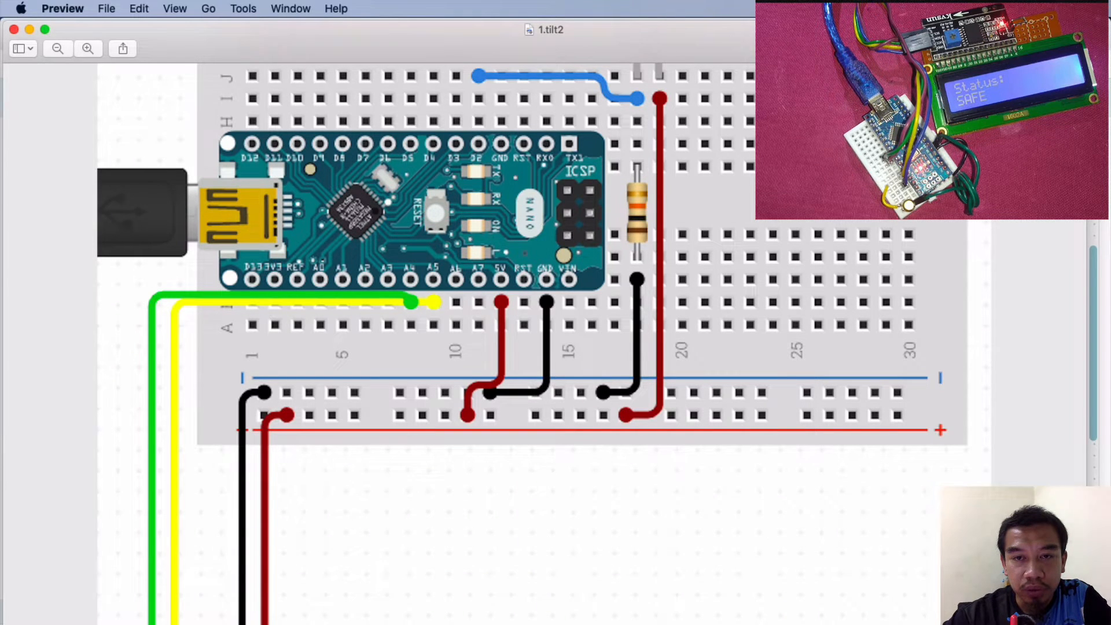
{"action": "scroll", "scroll_direction": "up", "scroll_amount": 3}
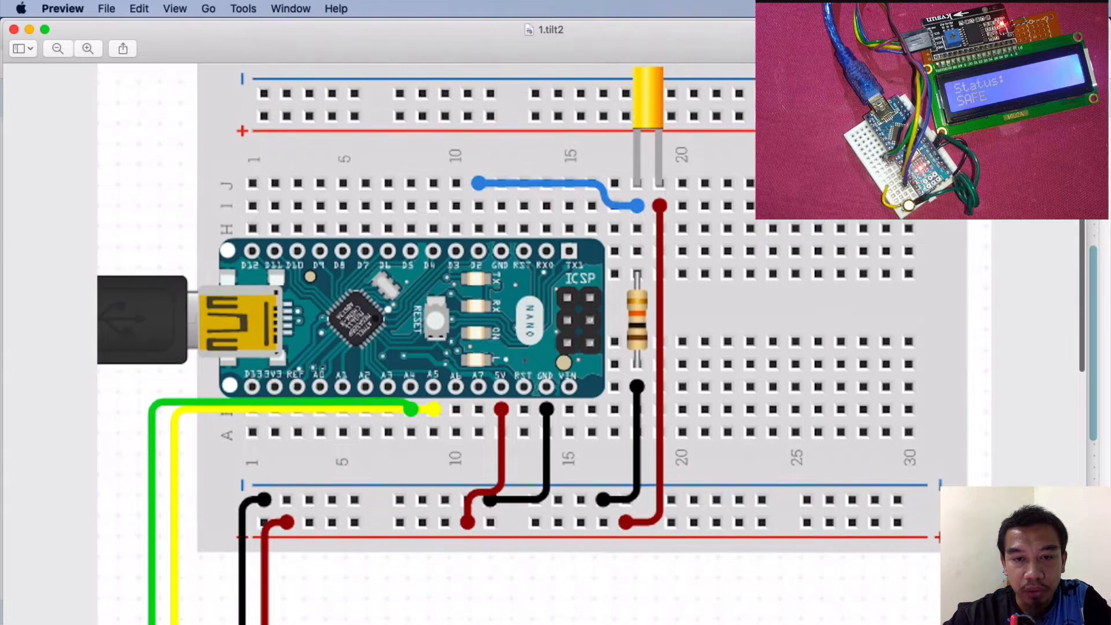
{"action": "left_click", "coordinate": [88, 48]}
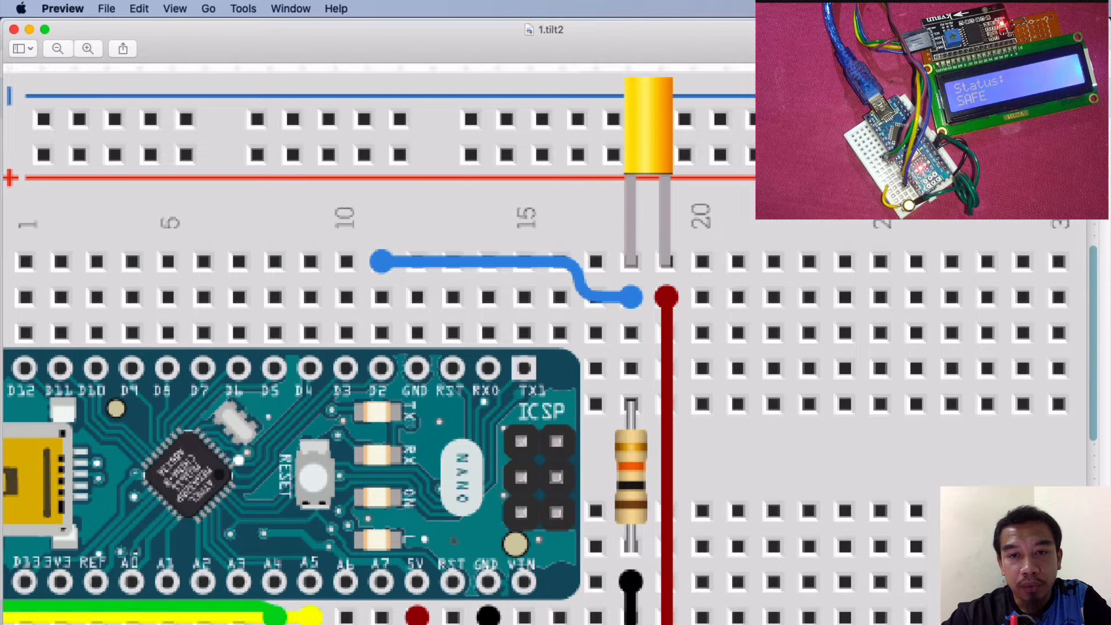
{"action": "scroll", "scroll_direction": "down", "scroll_amount": 3}
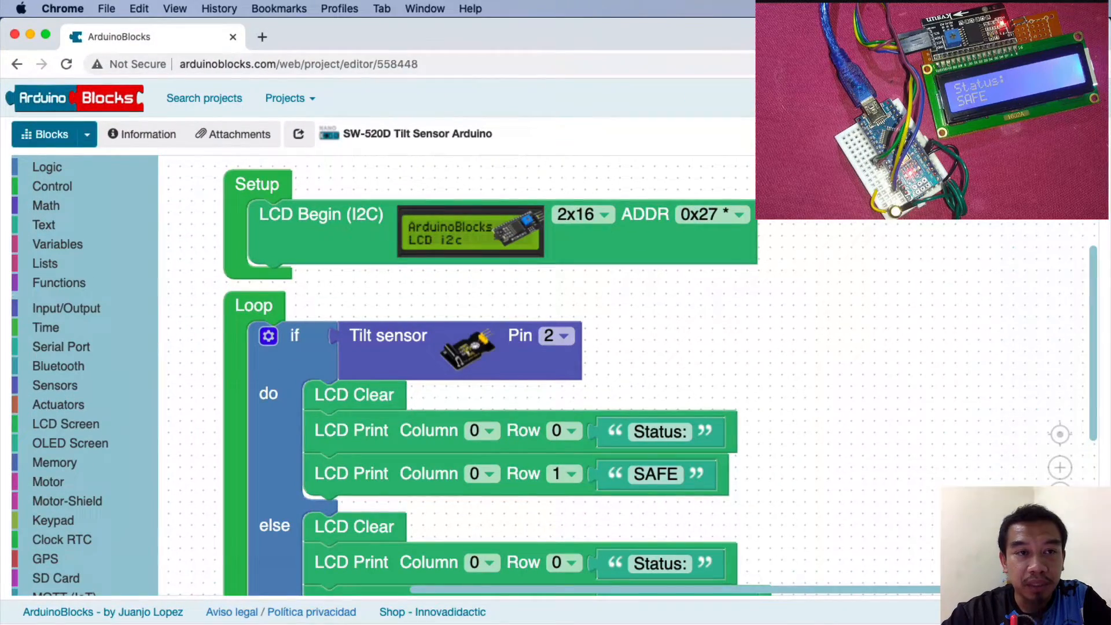
{"action": "mouse_move", "coordinate": [257, 183]}
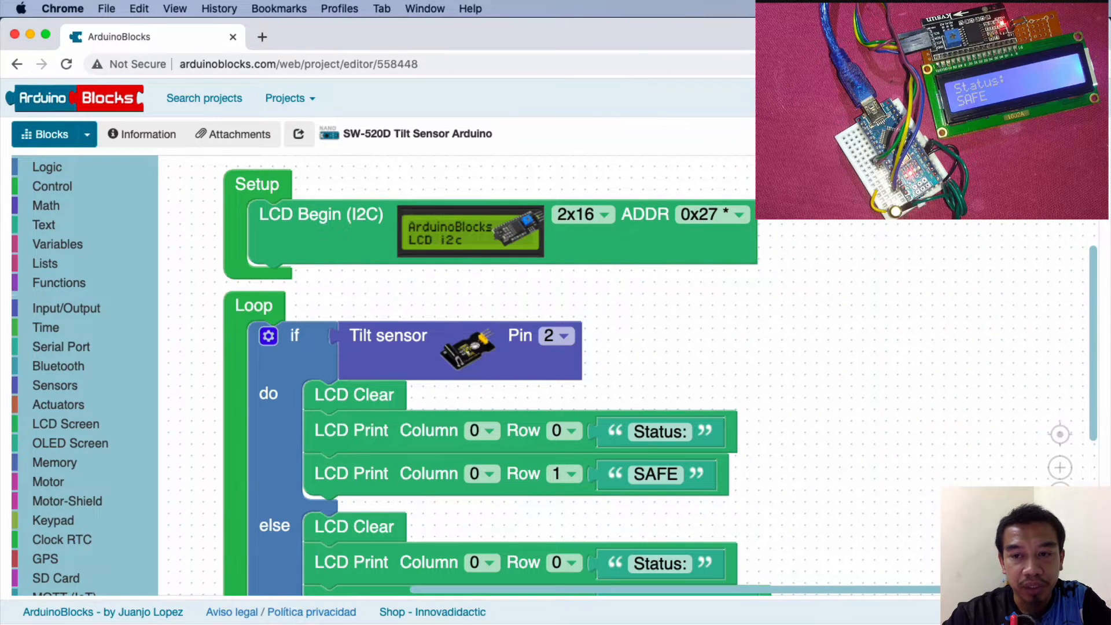
Keep the tilt sensor block on pin 2 and export the code as a sketch
{"action": "scroll", "scroll_direction": "down", "scroll_amount": 3}
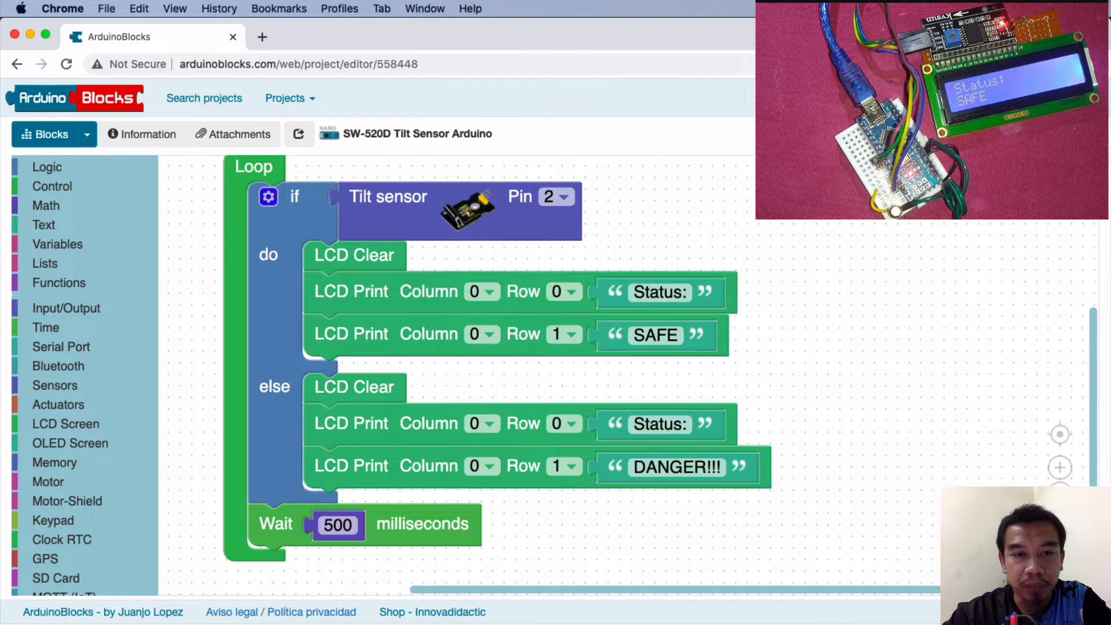
{"action": "mouse_move", "coordinate": [460, 209]}
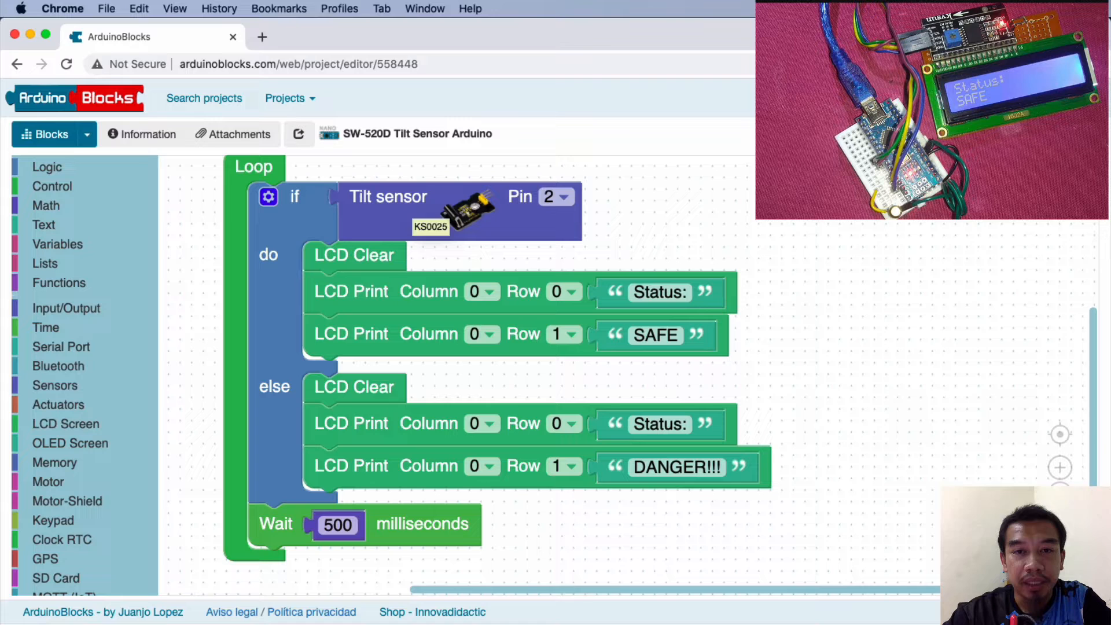
{"action": "mouse_move", "coordinate": [458, 209]}
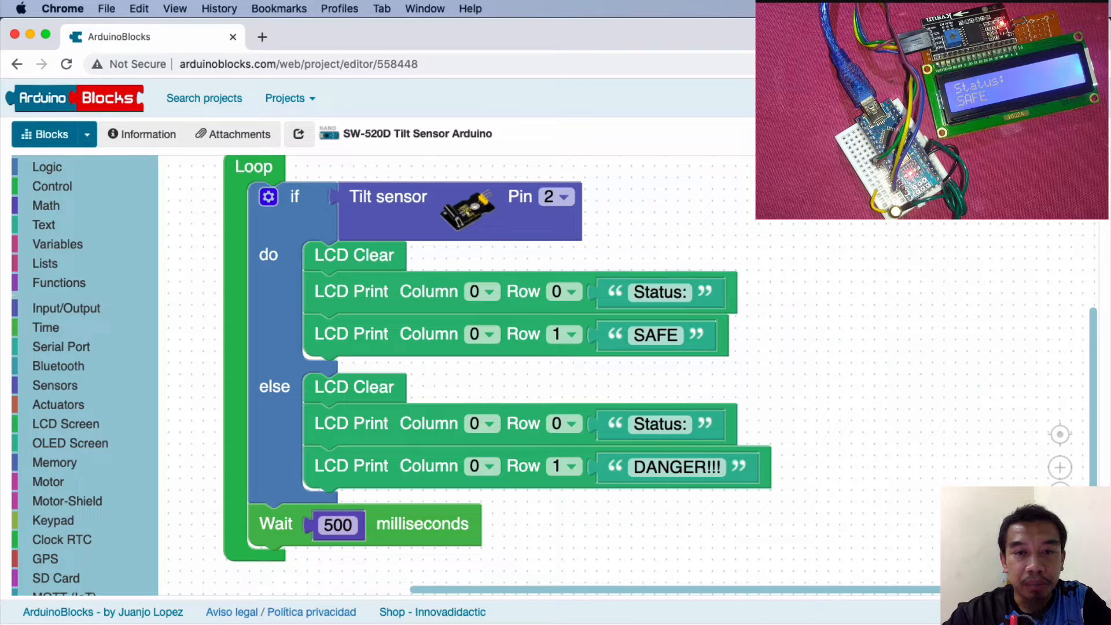
{"action": "left_click", "coordinate": [565, 196]}
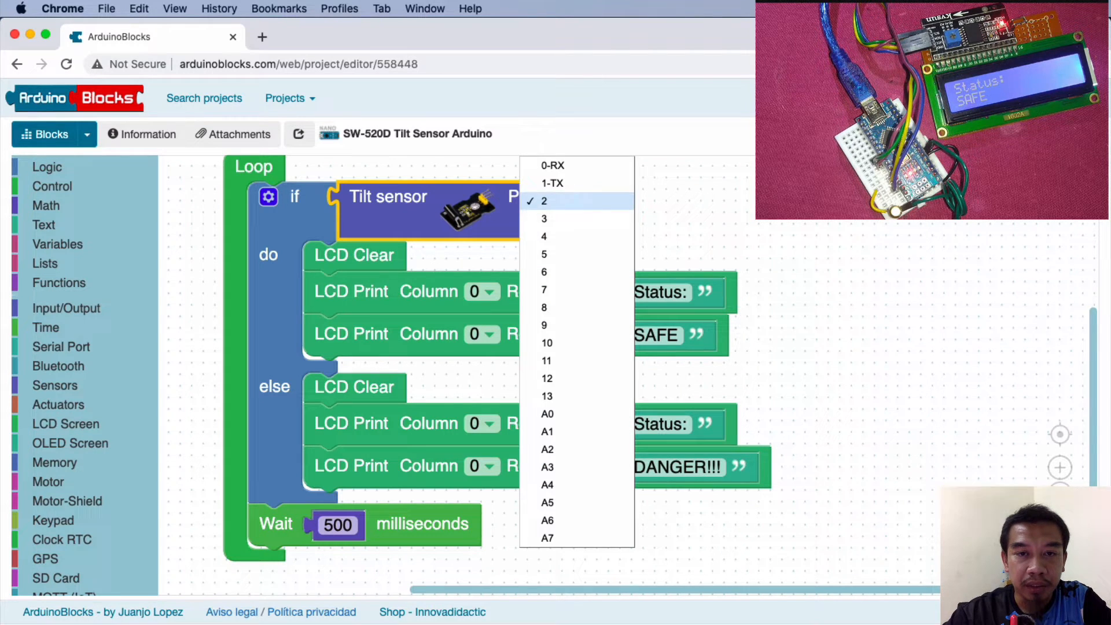
{"action": "left_click", "coordinate": [543, 201]}
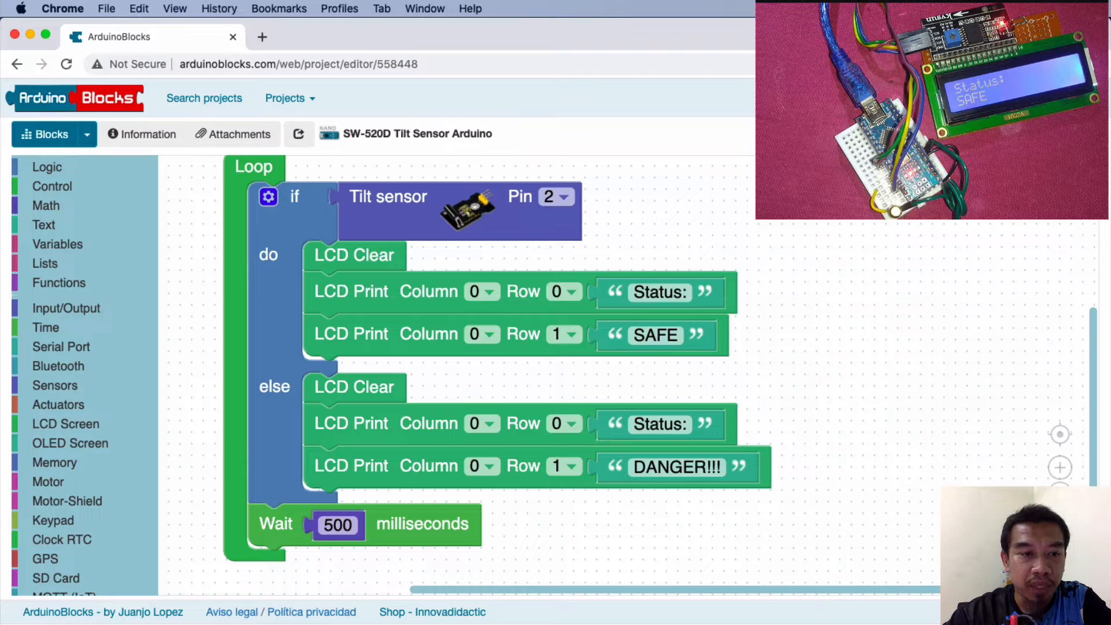
{"action": "left_click", "coordinate": [56, 385]}
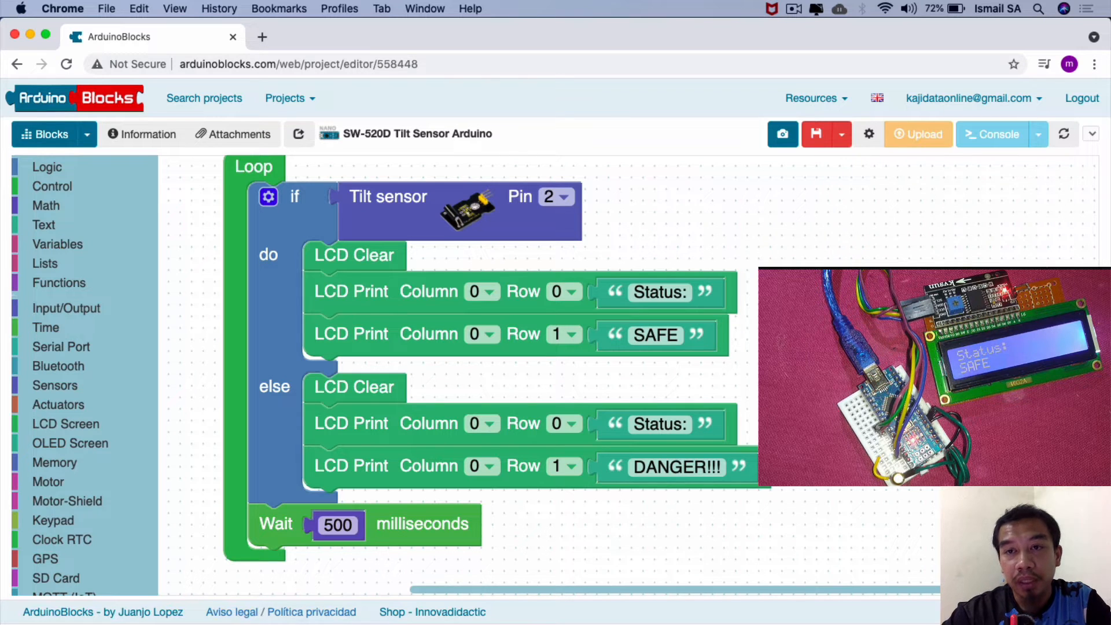
{"action": "left_click", "coordinate": [814, 97]}
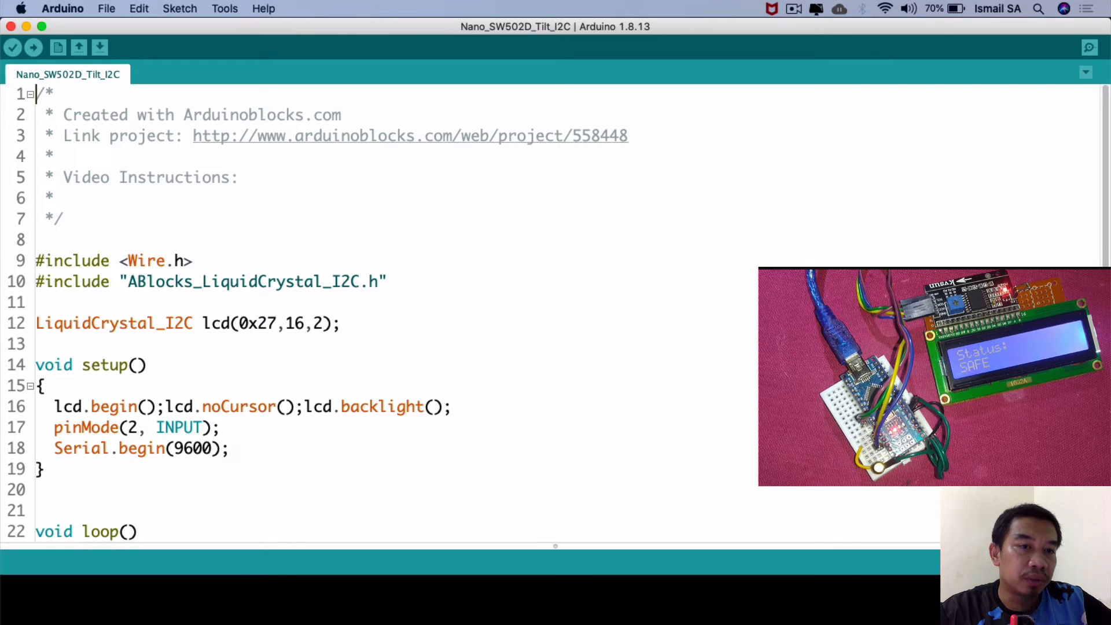
{"action": "scroll", "scroll_direction": "down", "scroll_amount": 3}
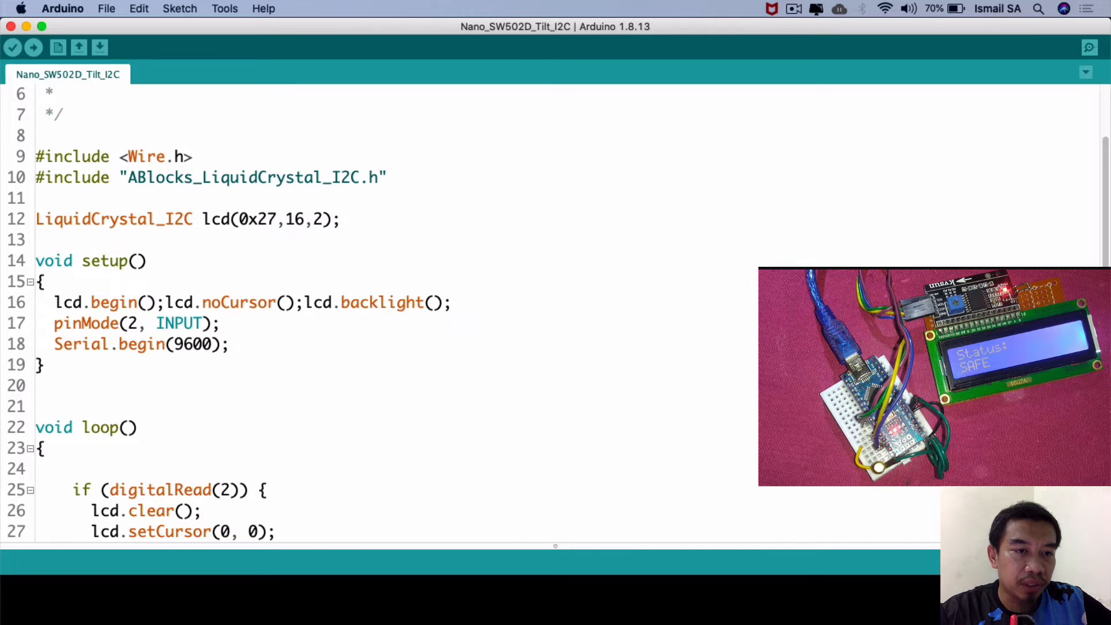
{"action": "scroll", "scroll_direction": "down", "scroll_amount": 3}
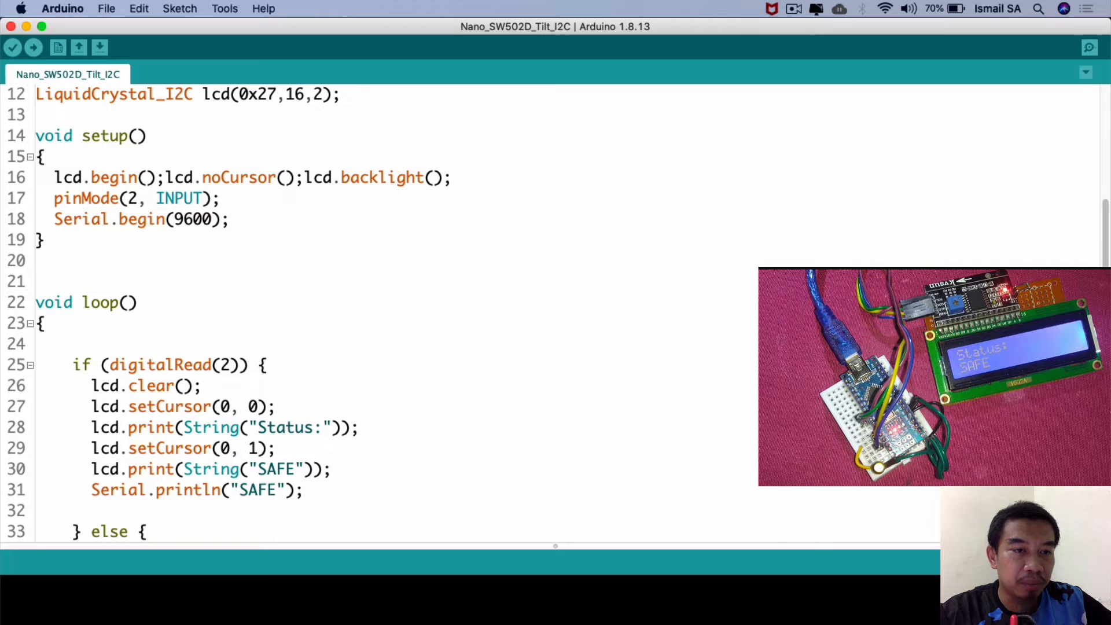
{"action": "scroll", "scroll_direction": "down", "scroll_amount": 3}
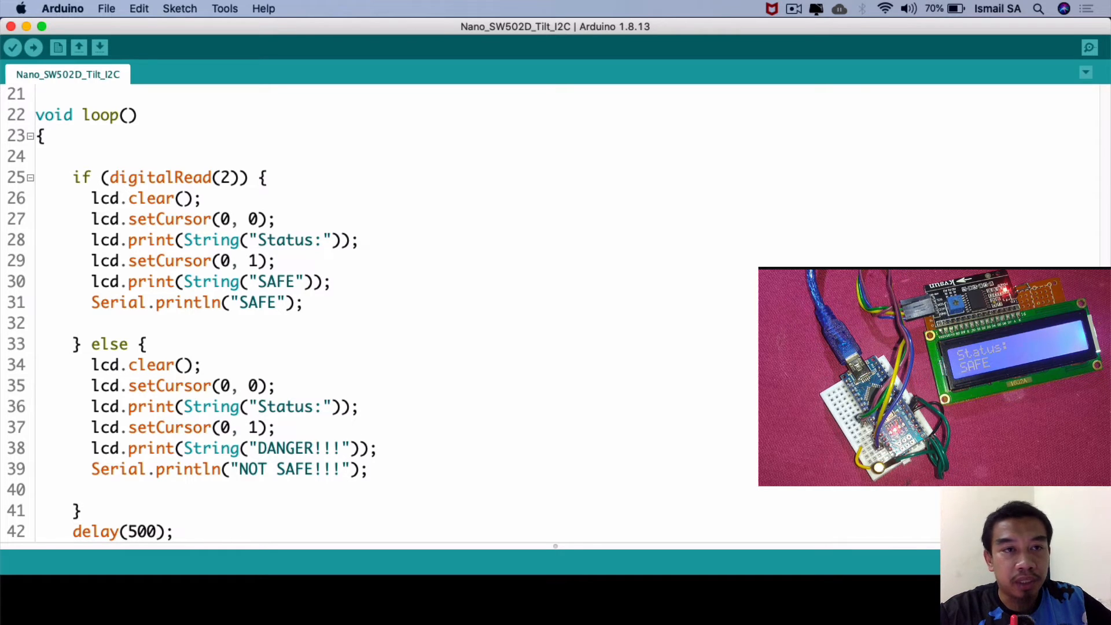
Confirm the Arduino Nano board and port in Tools, upload, then open Serial Monitor
{"action": "left_click", "coordinate": [225, 8]}
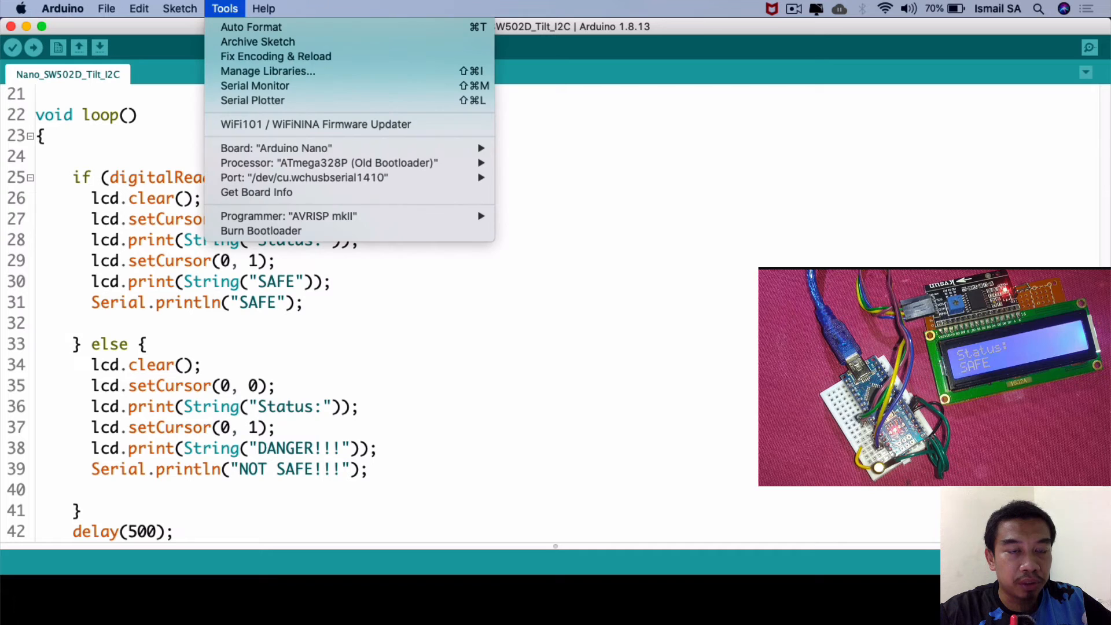
{"action": "mouse_move", "coordinate": [347, 148]}
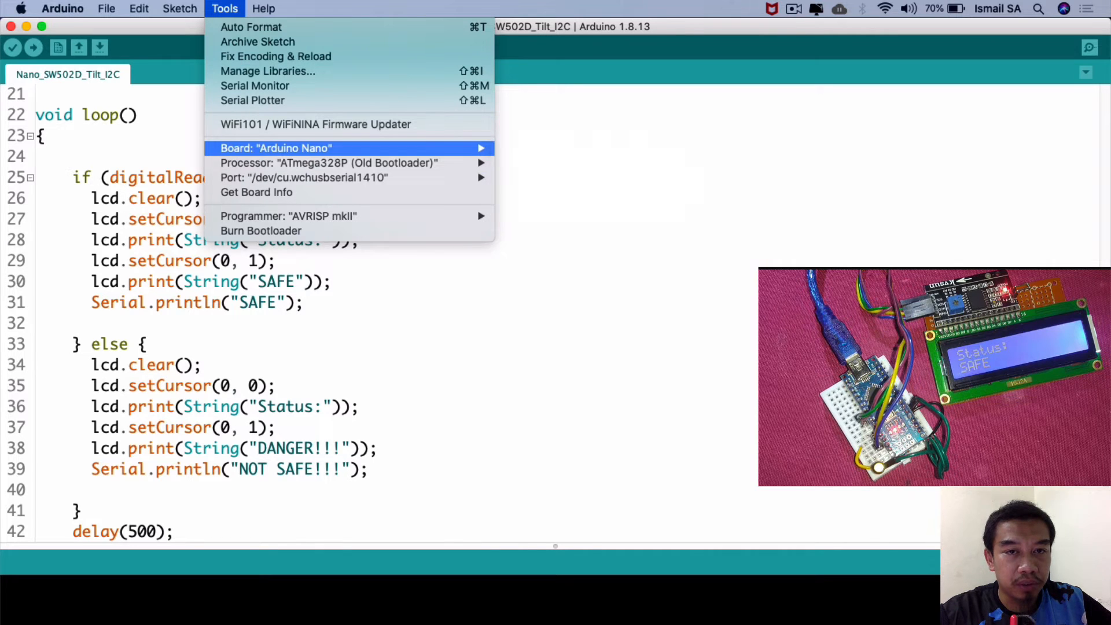
{"action": "mouse_move", "coordinate": [329, 163]}
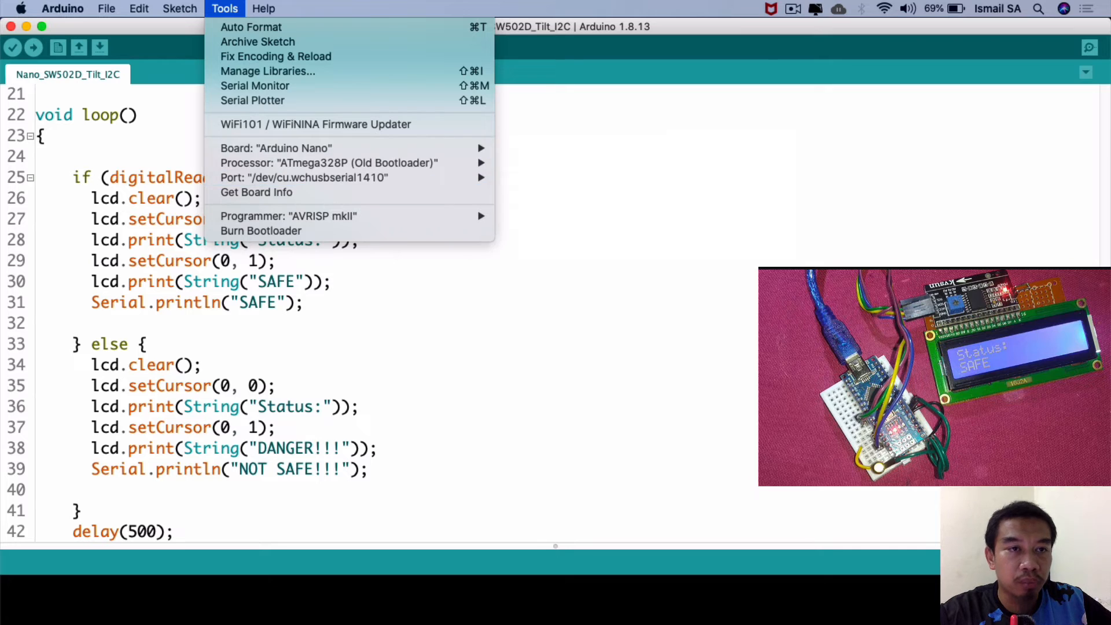
{"action": "left_click", "coordinate": [34, 47]}
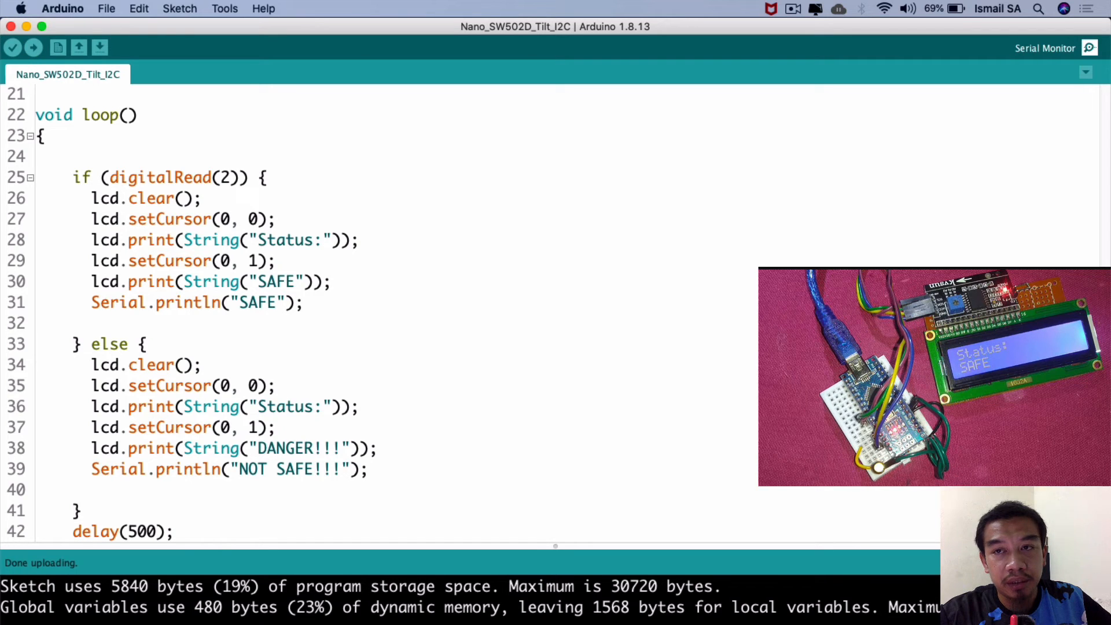
{"action": "left_click", "coordinate": [1090, 48]}
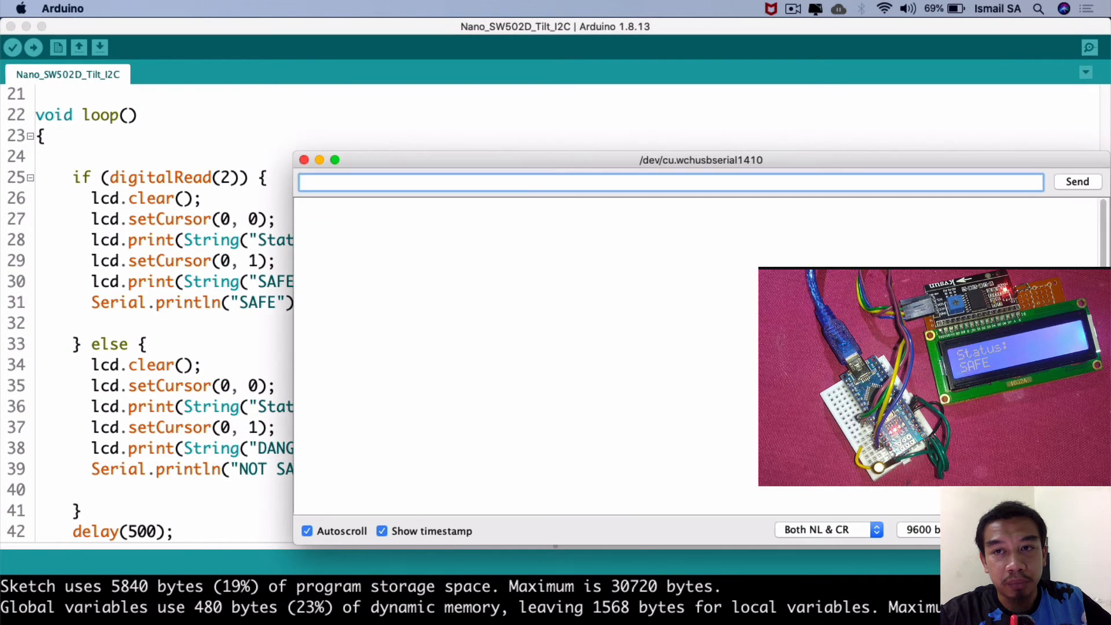